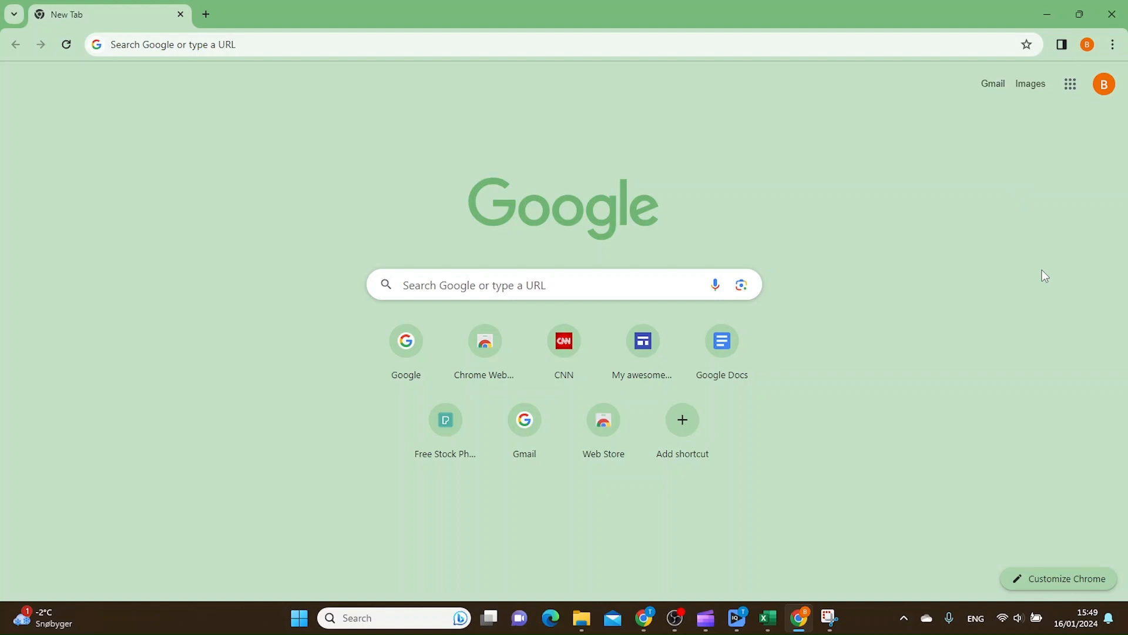
pyautogui.moveTo(1004, 324)
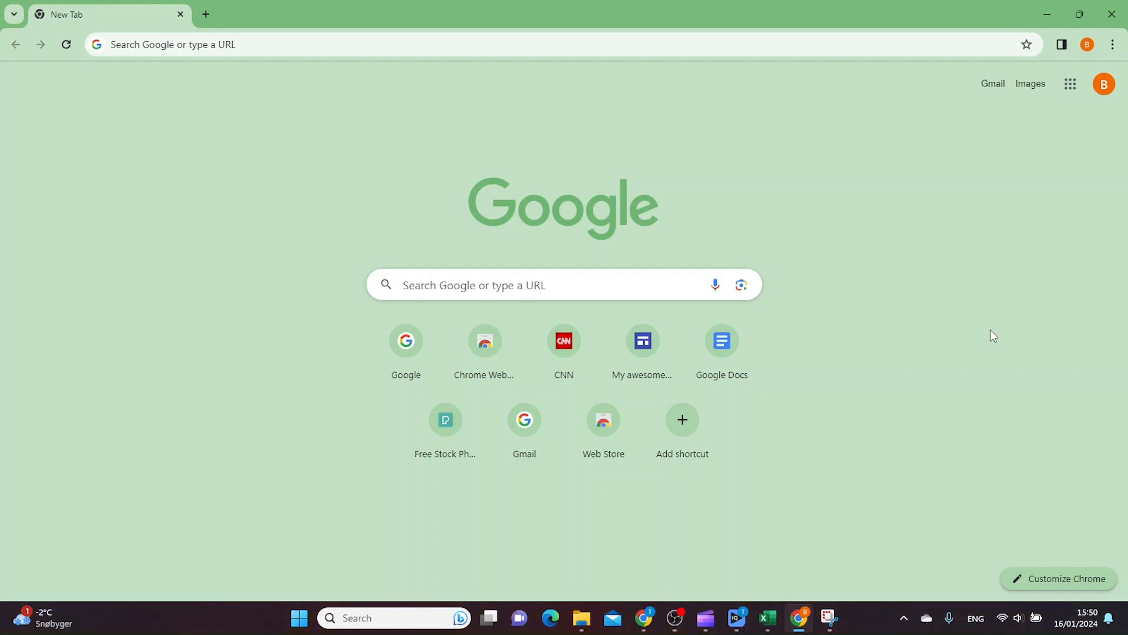
# - Launch Google Docs from the Google apps grid in Chrome
pyautogui.click(1070, 84)
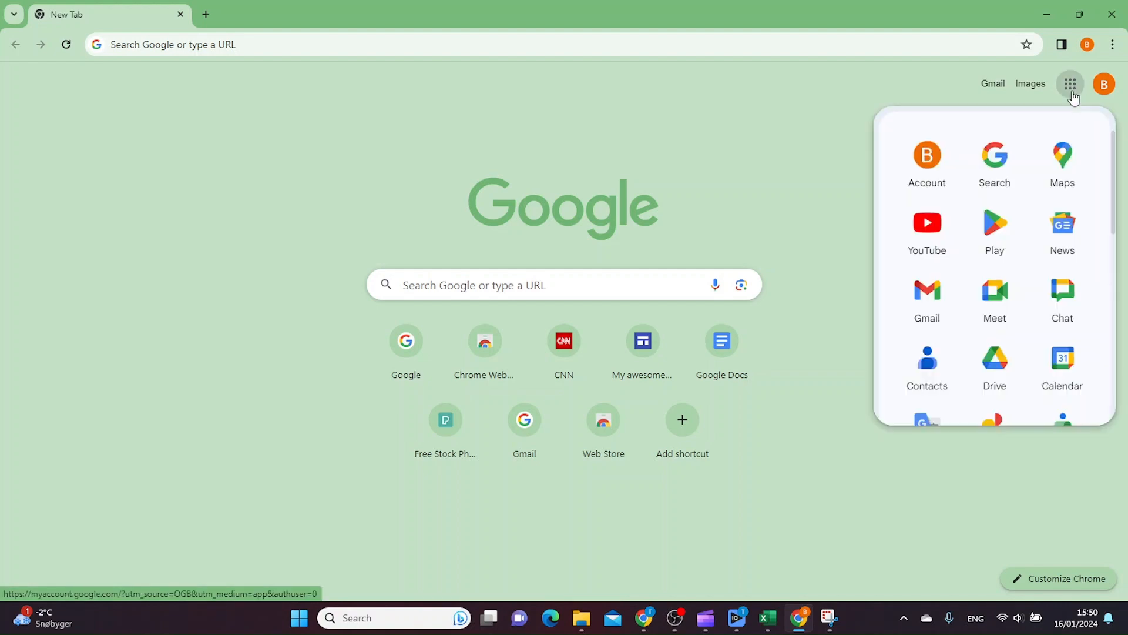
pyautogui.scroll(-3)
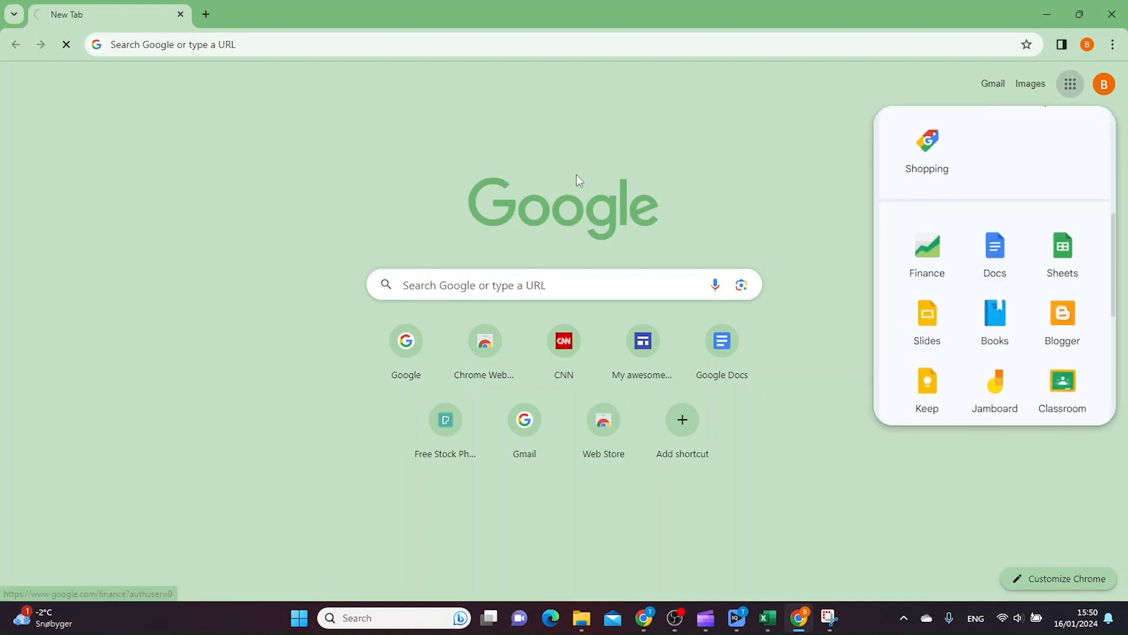
pyautogui.click(993, 253)
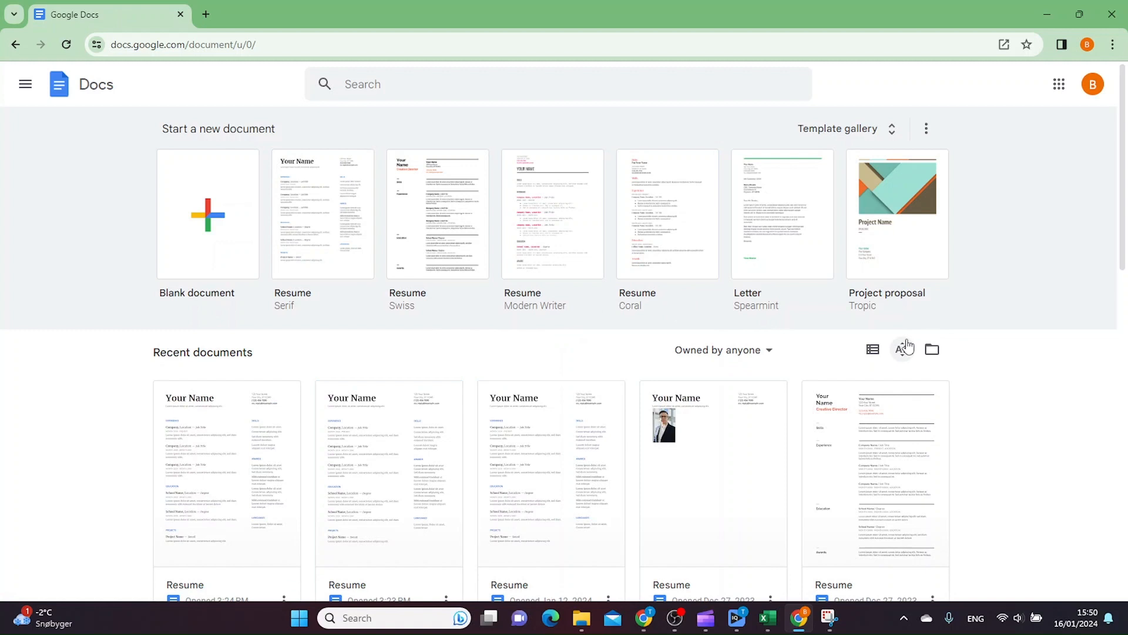
# - Open the Resume document from Recent documents for editing
pyautogui.click(901, 349)
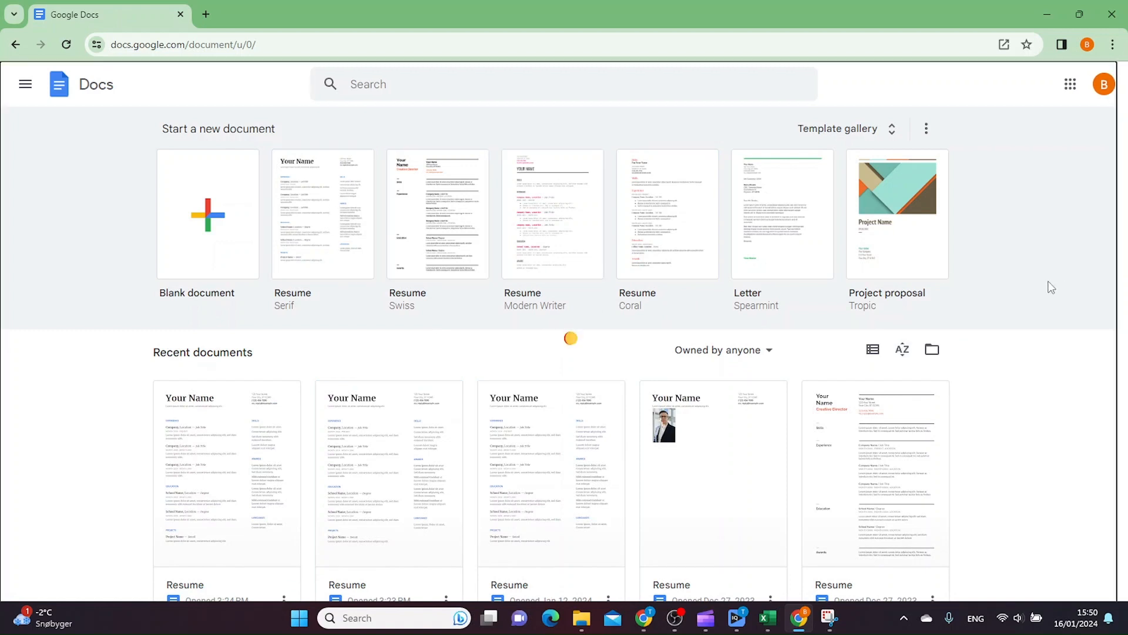
pyautogui.click(225, 471)
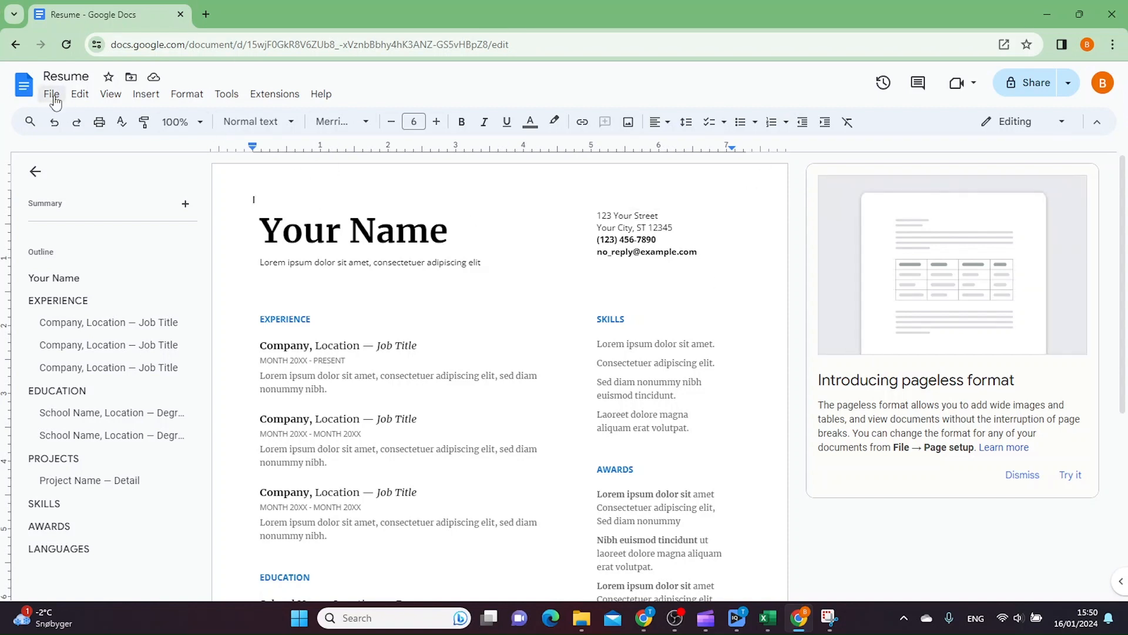
# - Download the resume through File > Download, e.g. as Microsoft Word (.docx)
pyautogui.click(52, 93)
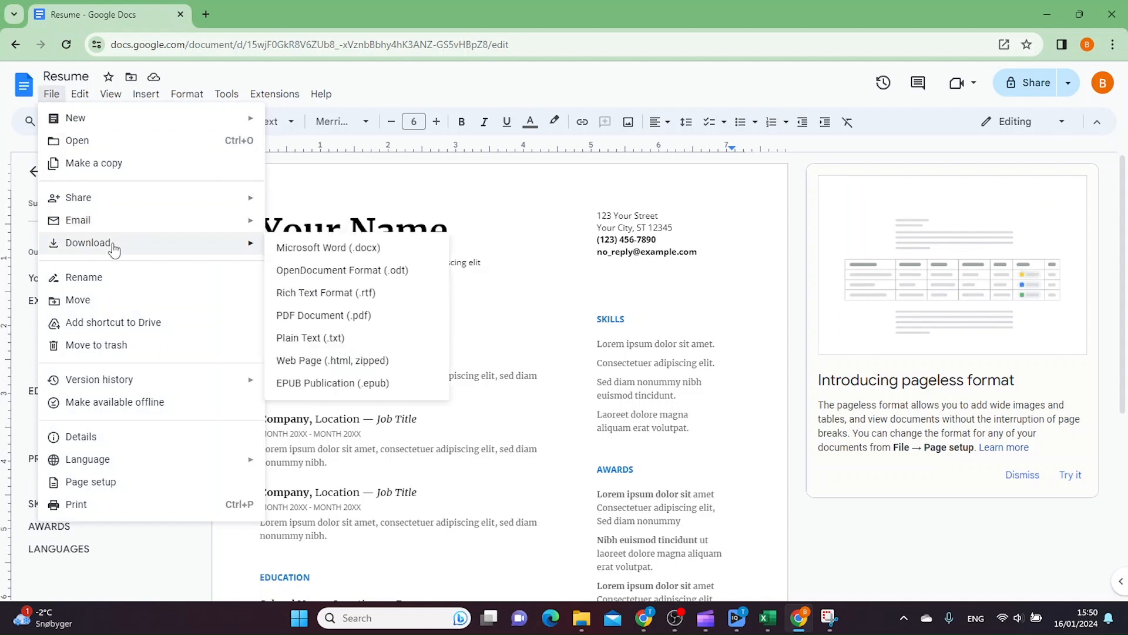
pyautogui.moveTo(327, 248)
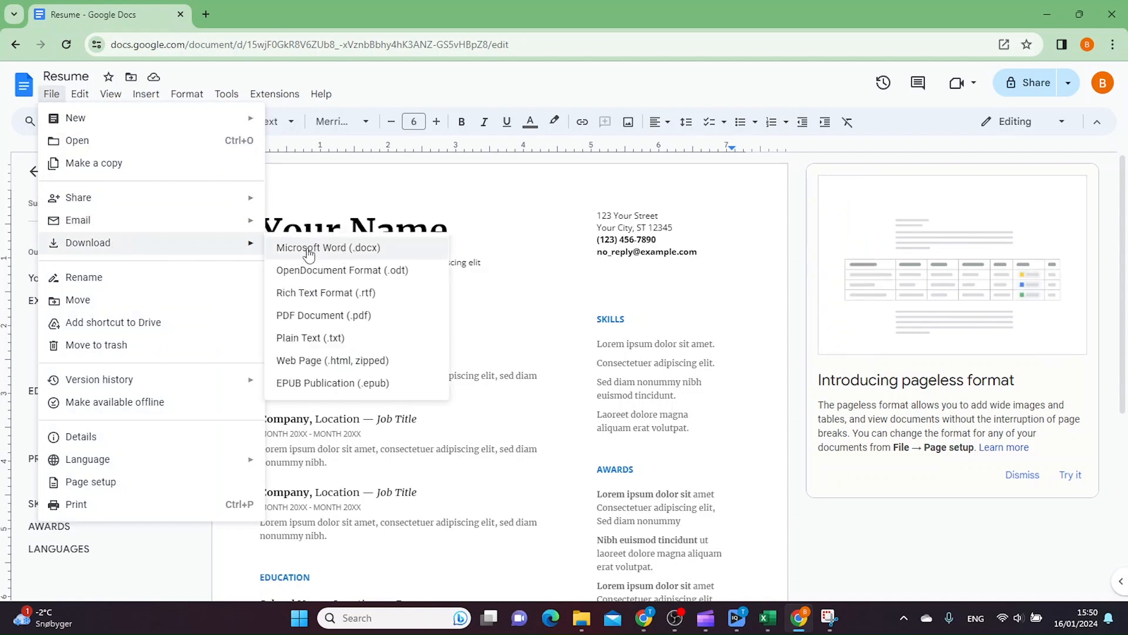
pyautogui.moveTo(358, 258)
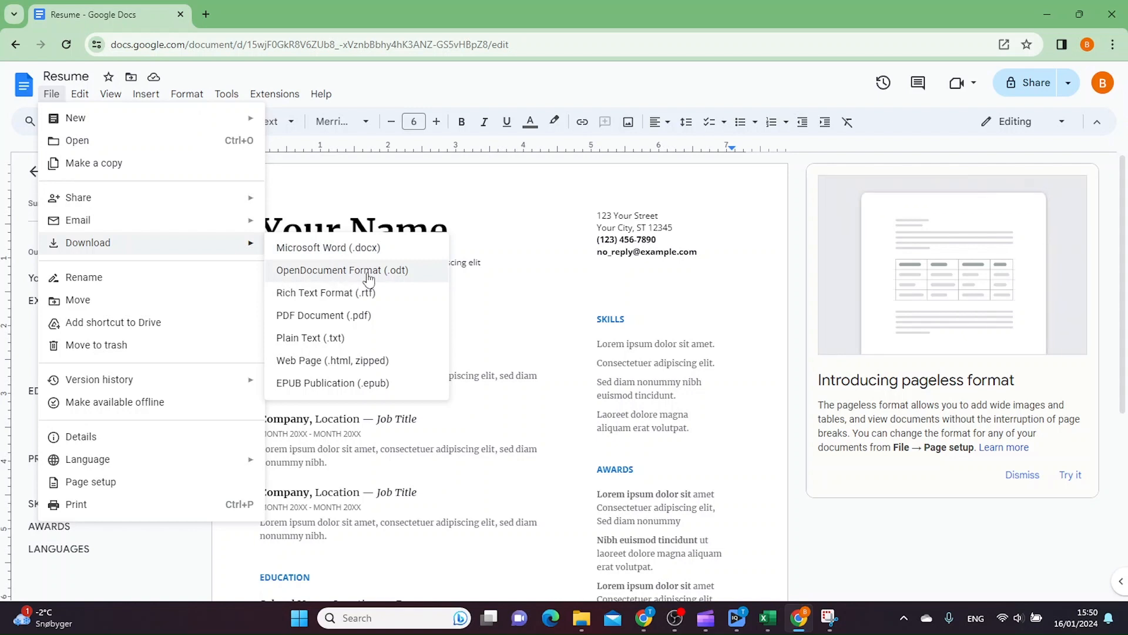
pyautogui.moveTo(344, 323)
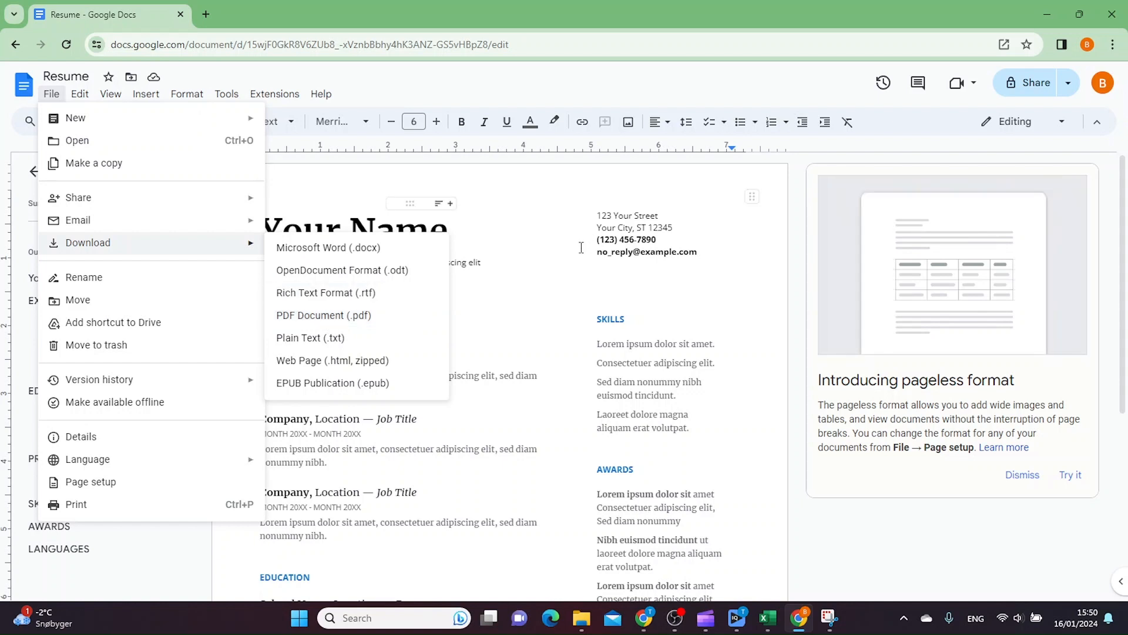
pyautogui.click(110, 93)
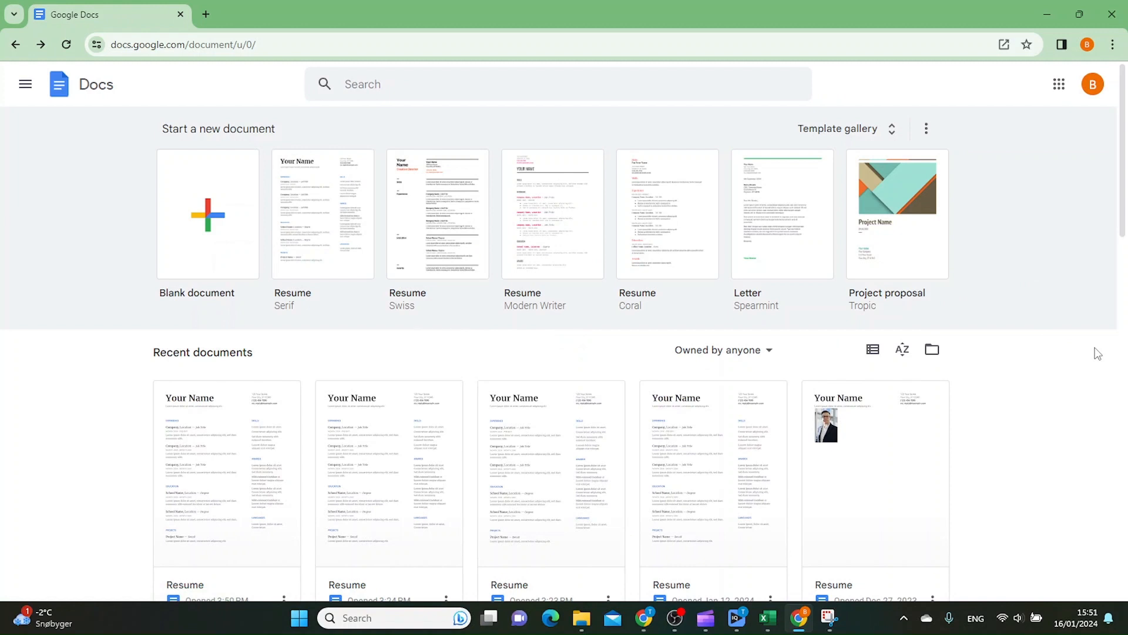
pyautogui.moveTo(1044, 334)
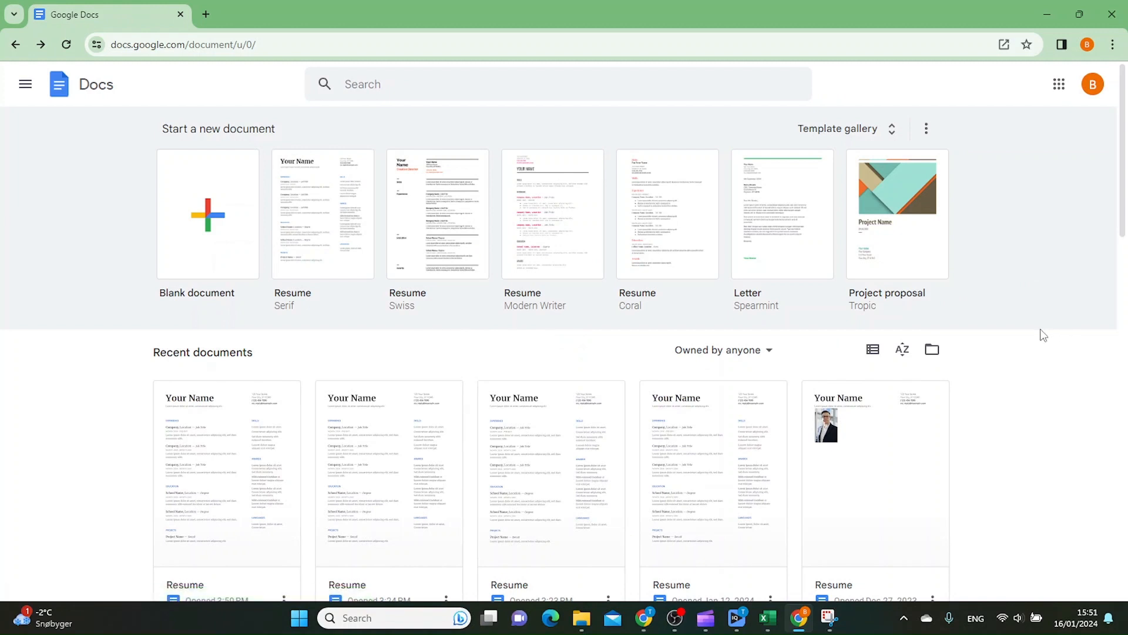
pyautogui.moveTo(1113, 60)
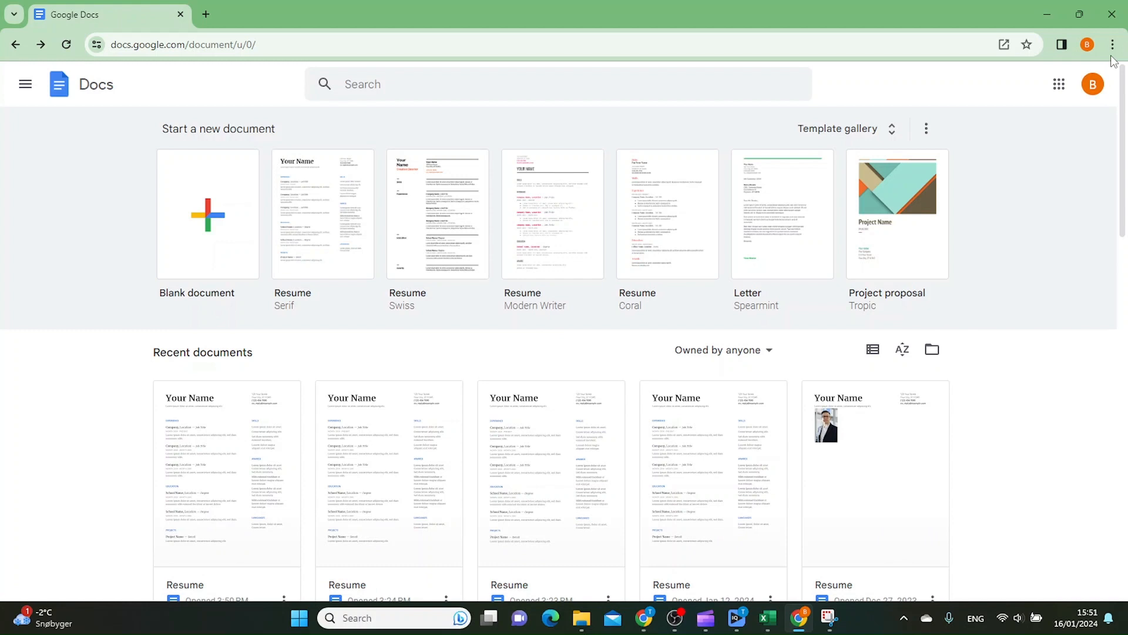
pyautogui.moveTo(1114, 44)
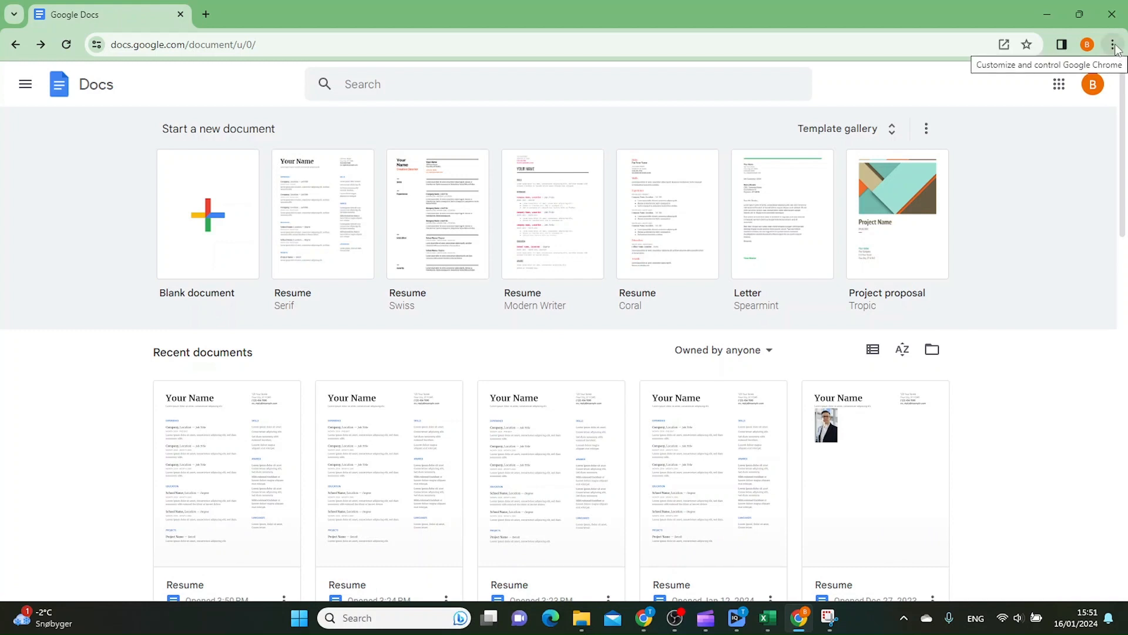
# - Start Chrome's Create shortcut dialog for the Google Docs page from the three-dot menu
pyautogui.click(1114, 45)
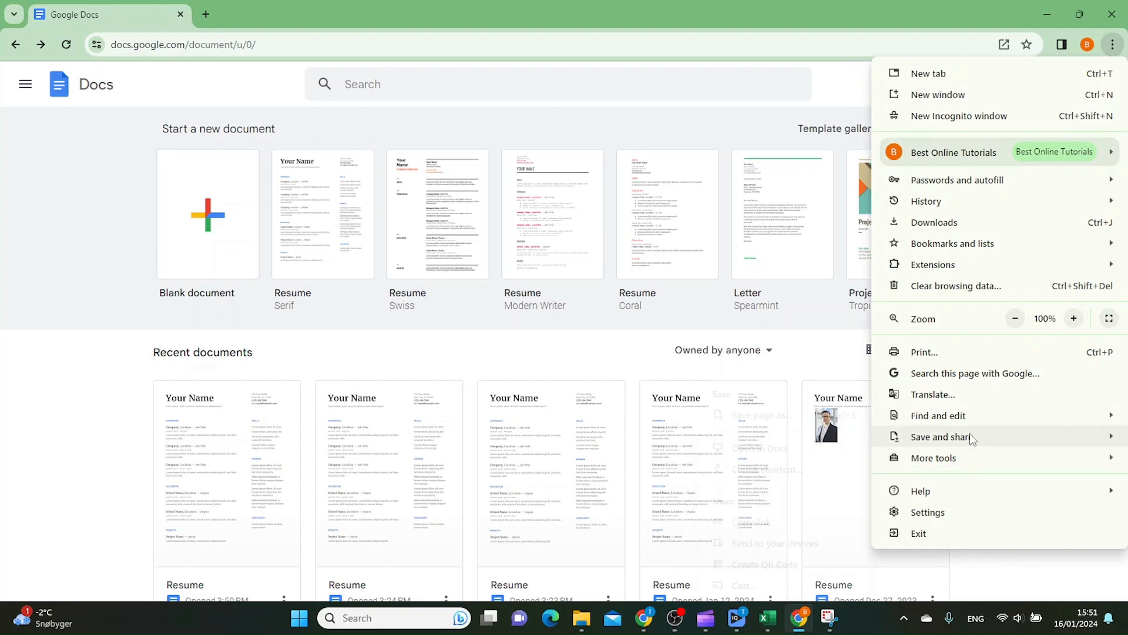
pyautogui.moveTo(941, 436)
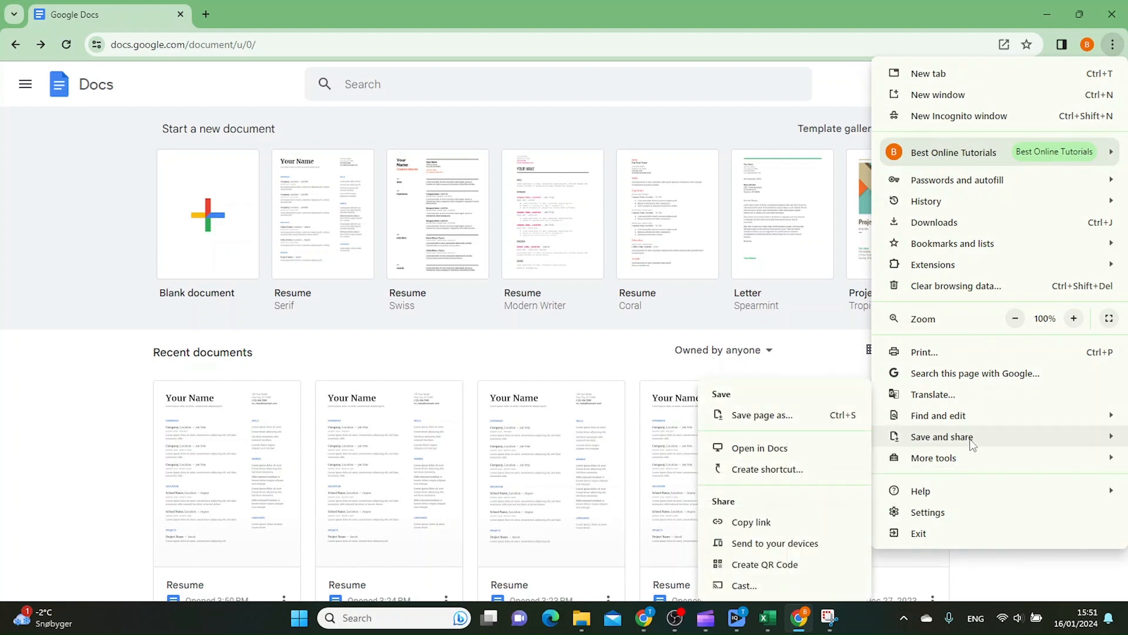
pyautogui.moveTo(768, 468)
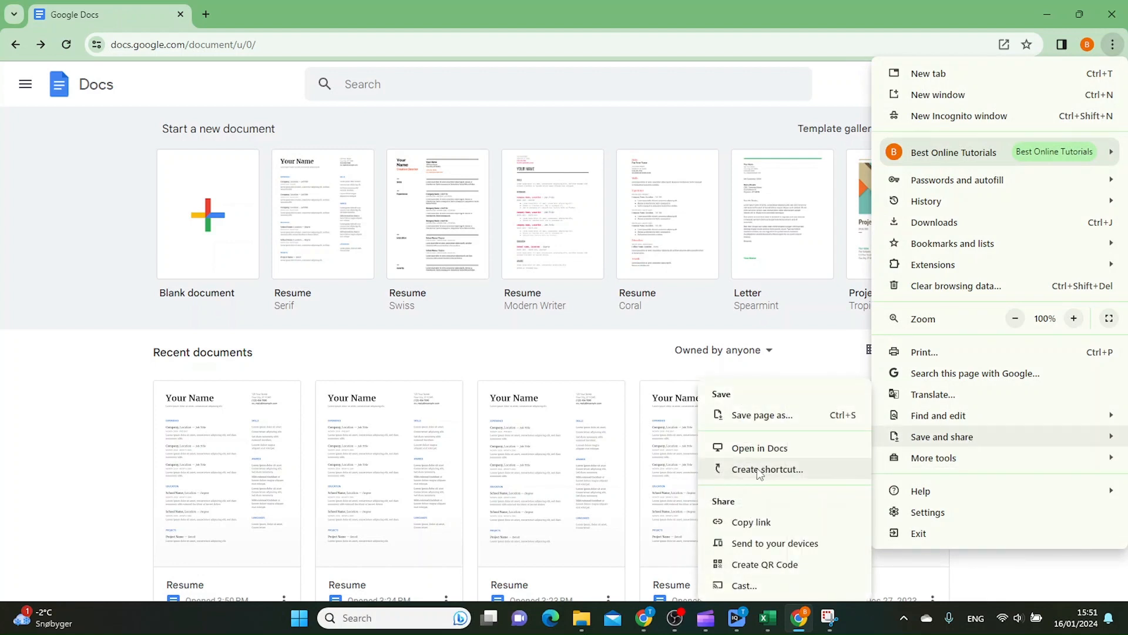
pyautogui.click(766, 469)
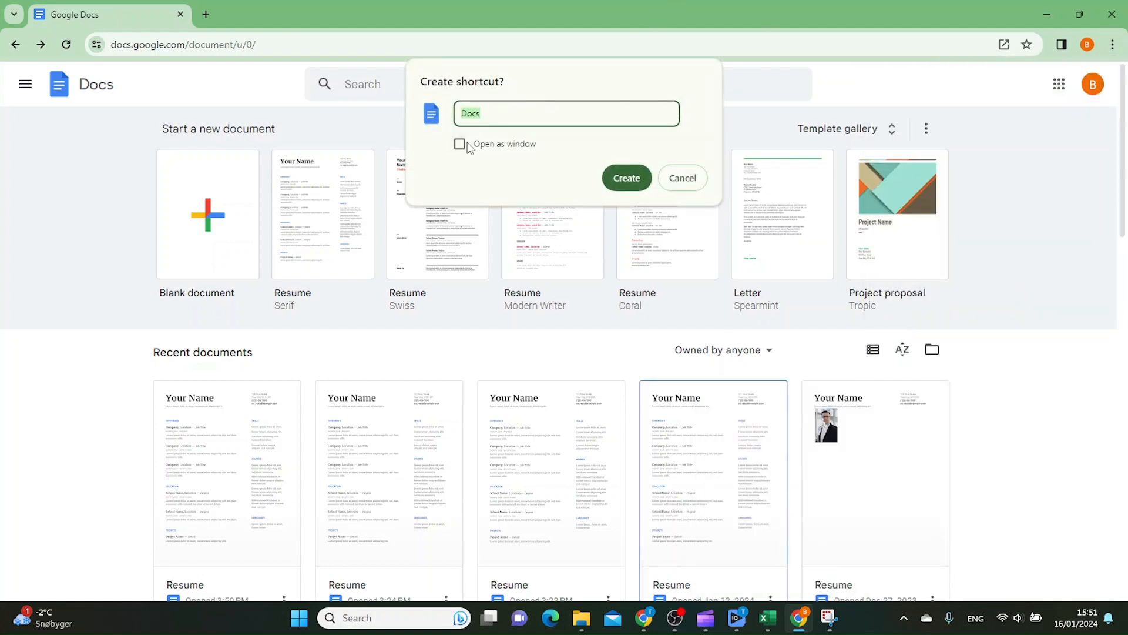
# - Create the 'Docs' shortcut with 'Open as window' enabled
pyautogui.click(459, 144)
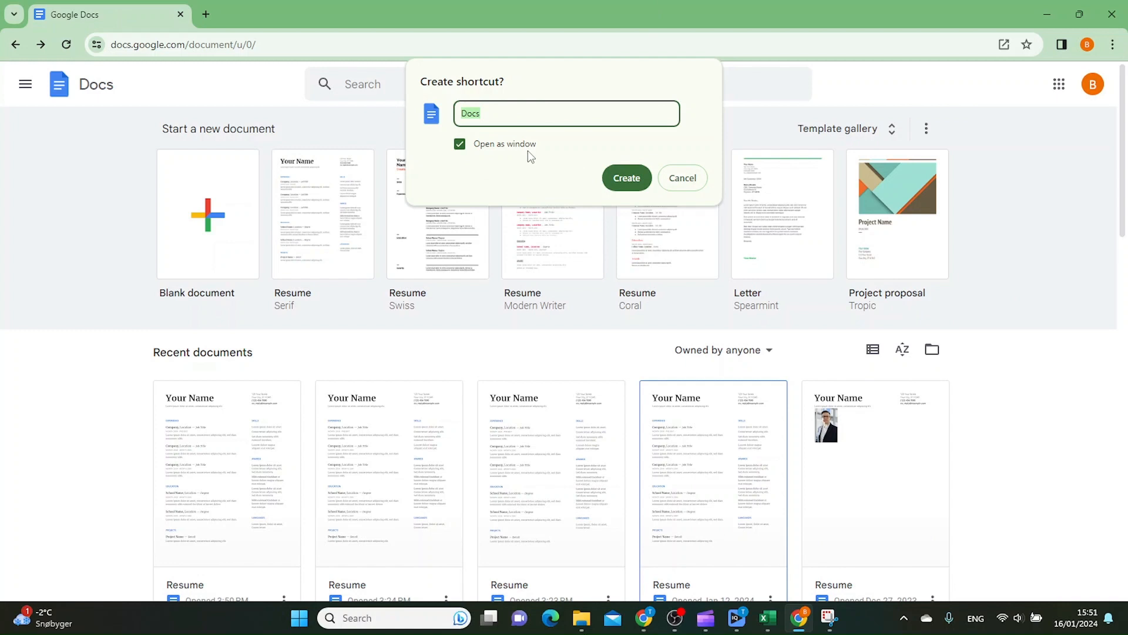
pyautogui.click(680, 178)
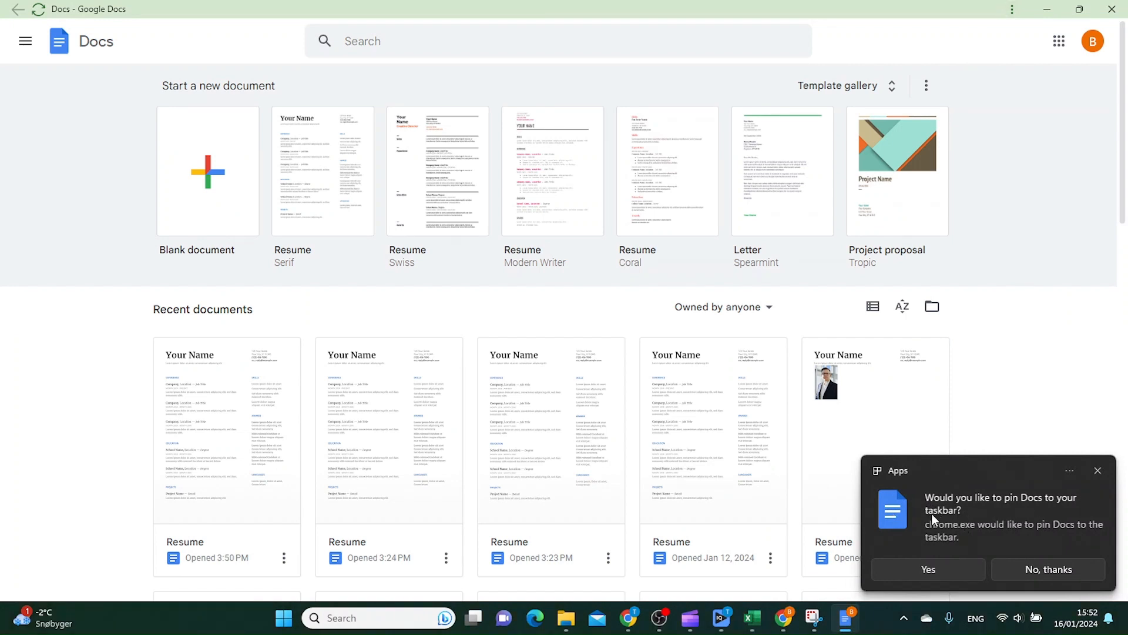
pyautogui.moveTo(948, 562)
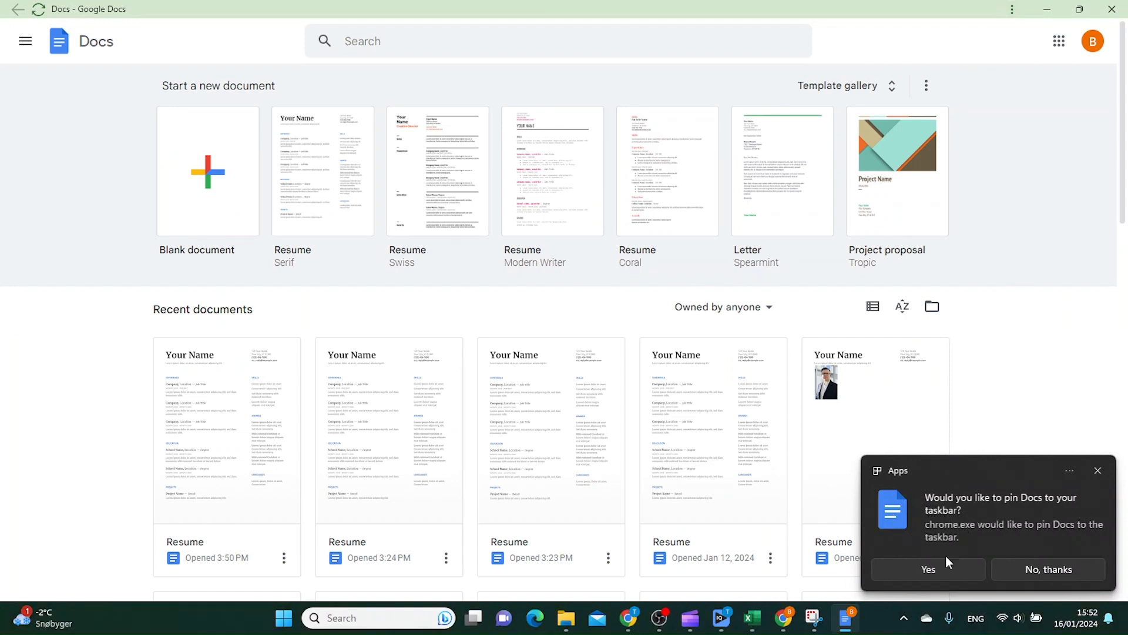
pyautogui.moveTo(932, 576)
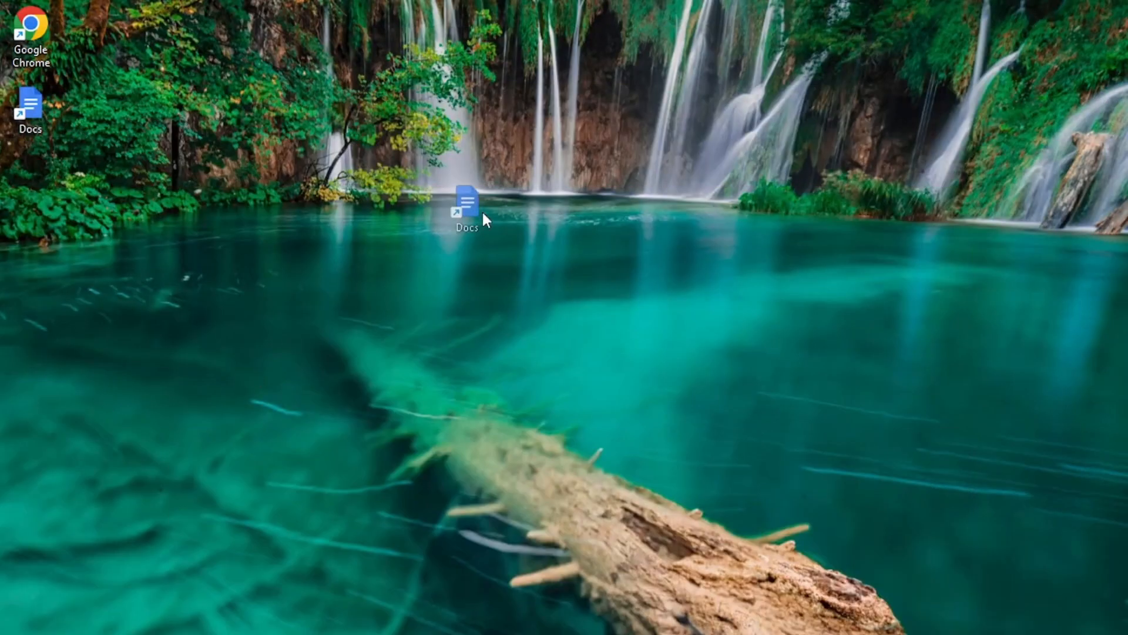
# - Double-click the Docs desktop shortcut to launch Docs in its own window
pyautogui.doubleClick(466, 208)
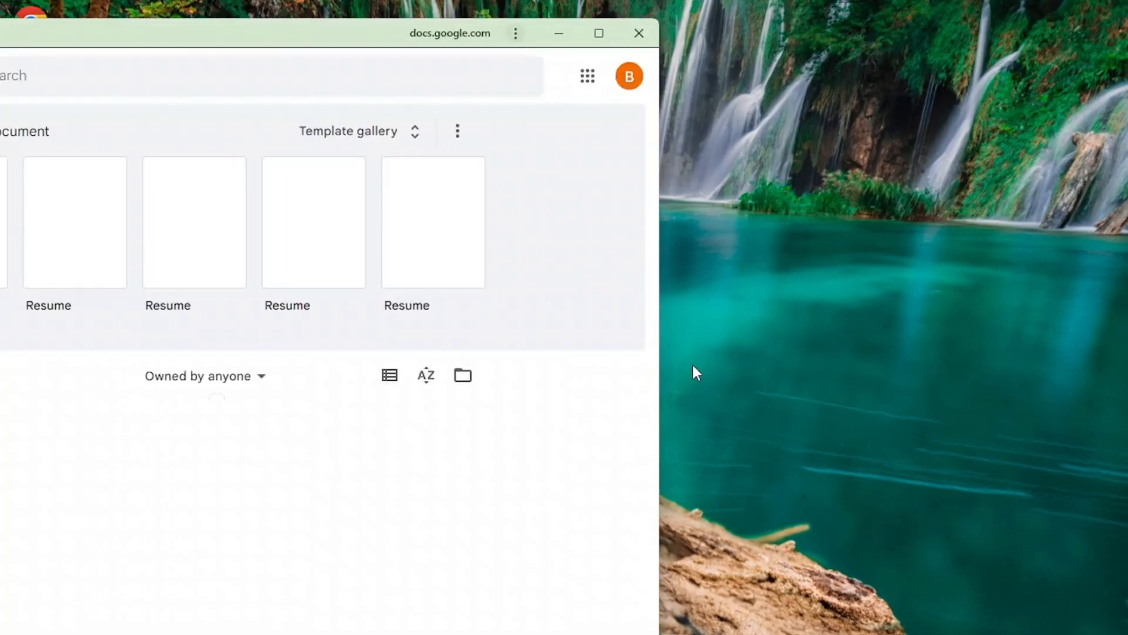